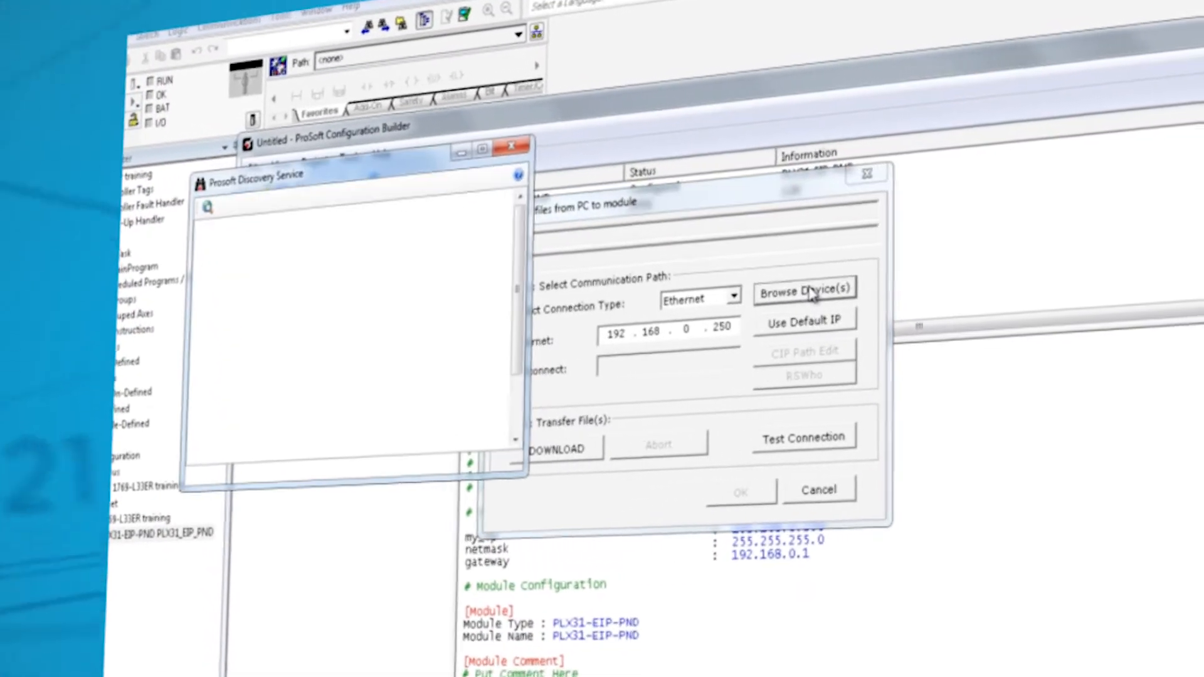
Step: Discover network devices and select the PLX31-EIP-PND gateway for PCB download
{"action": "left_click", "coordinate": [205, 205]}
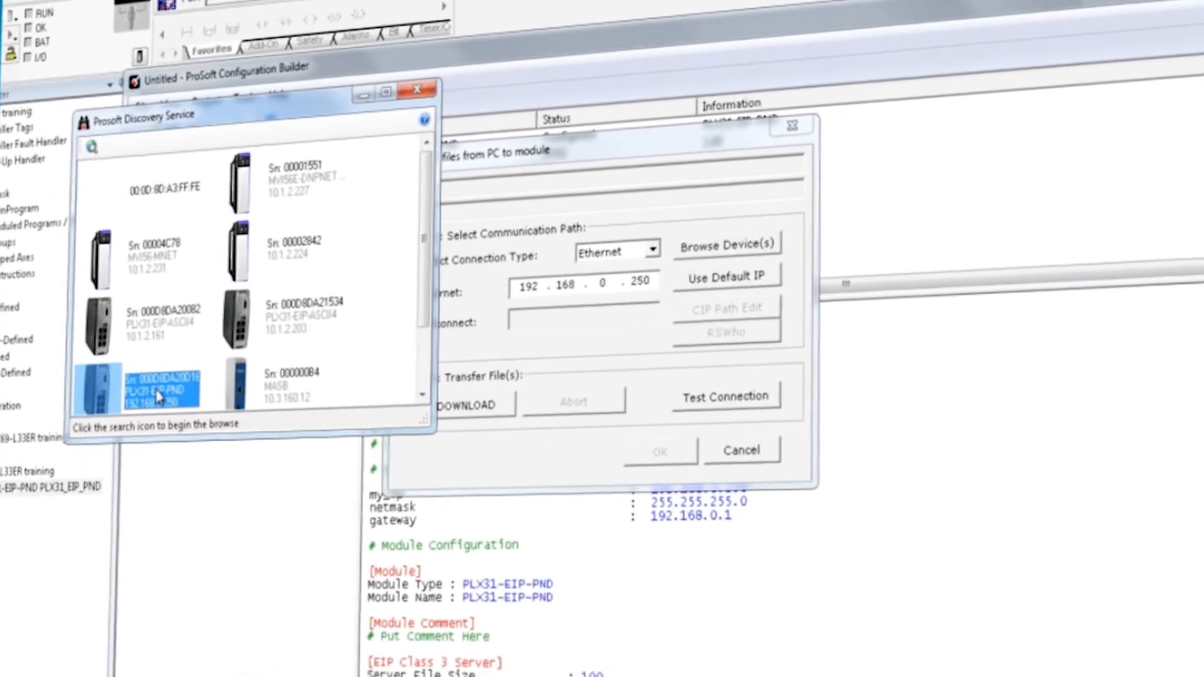
{"action": "right_click", "coordinate": [157, 392]}
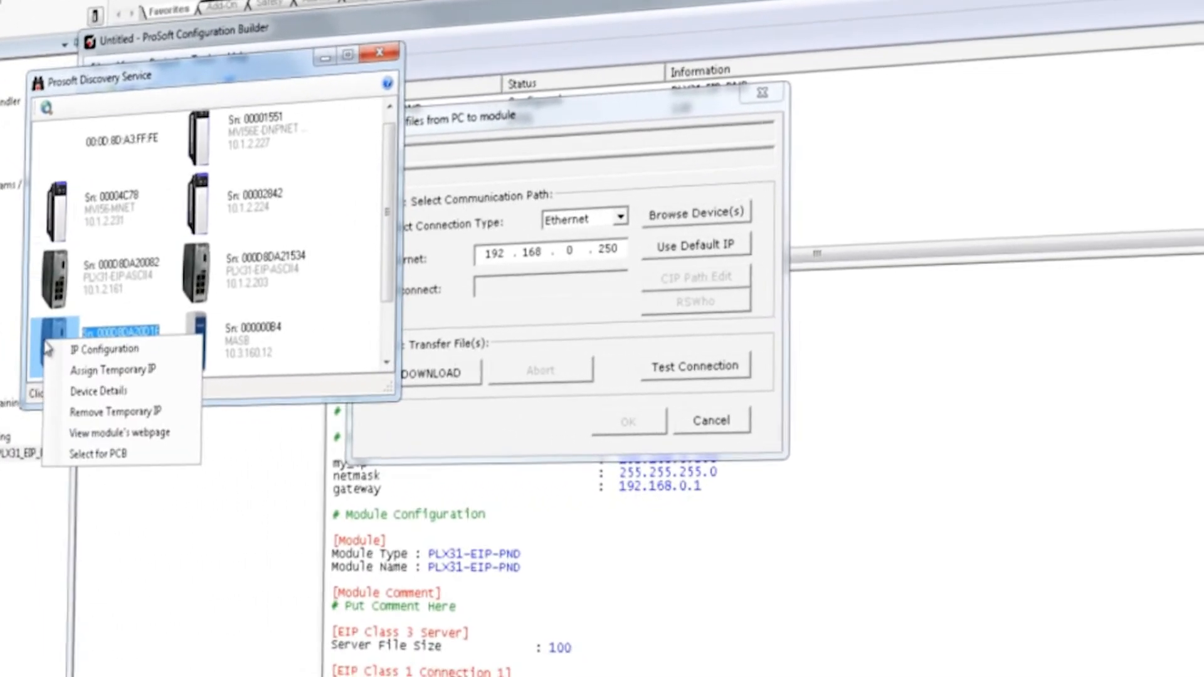
{"action": "left_click", "coordinate": [113, 369]}
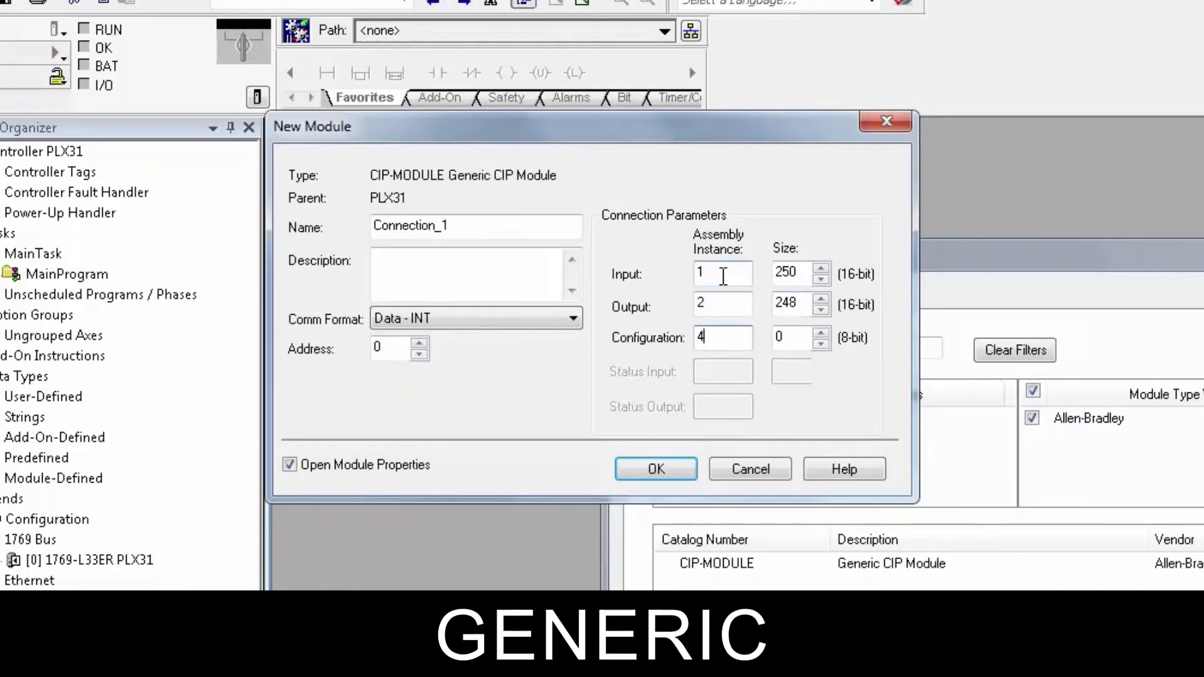
Step: Filter the Select Module Type catalog to Prosoft Technology to list the PLX31-EIP-PND
{"action": "left_click", "coordinate": [749, 470]}
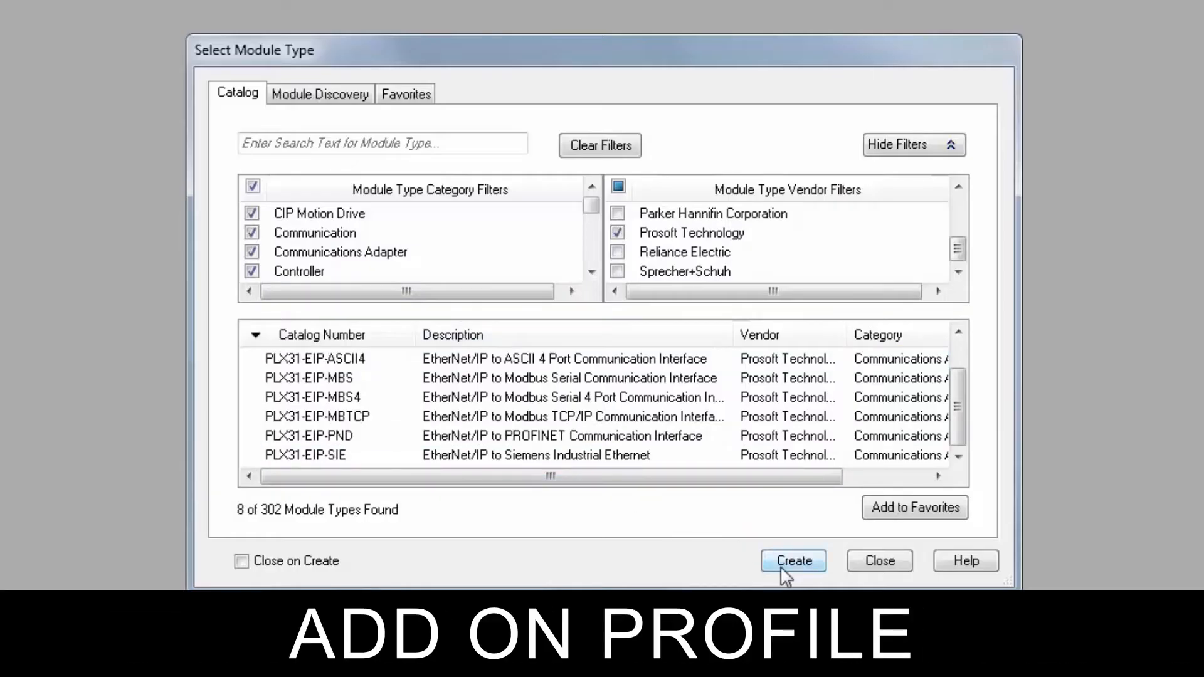
Step: Create the PLX31-EIP-PND module and add I/O Connection 2 in its module definition
{"action": "left_click", "coordinate": [793, 561]}
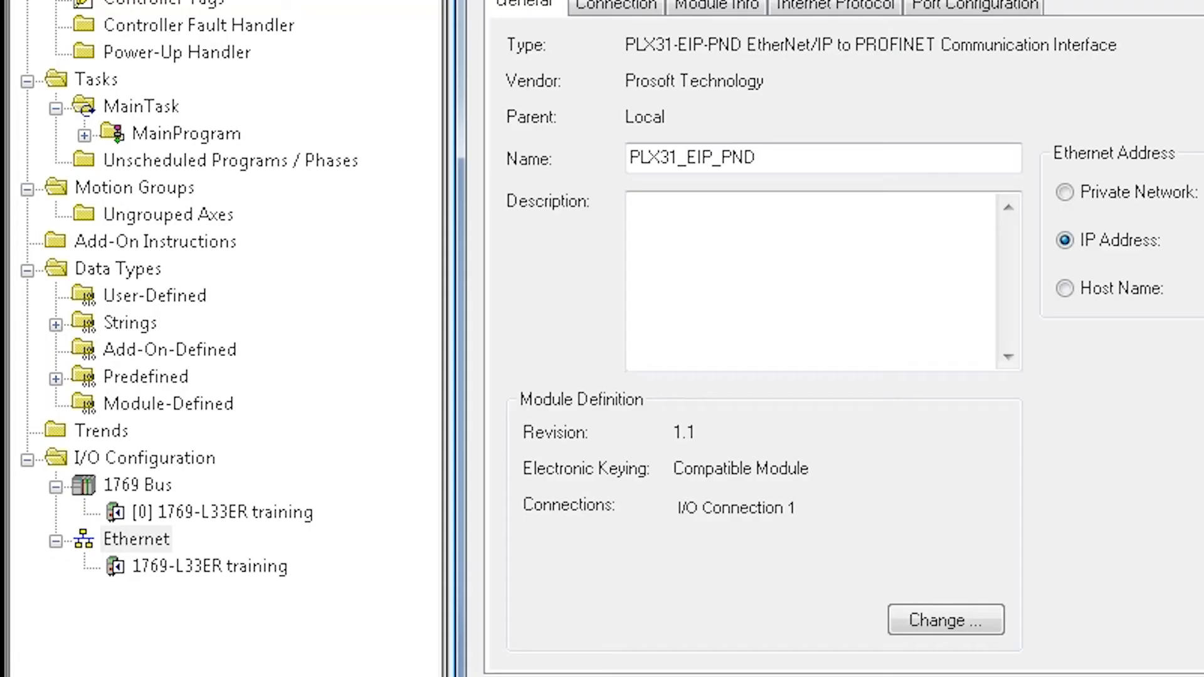
{"action": "left_click", "coordinate": [946, 619]}
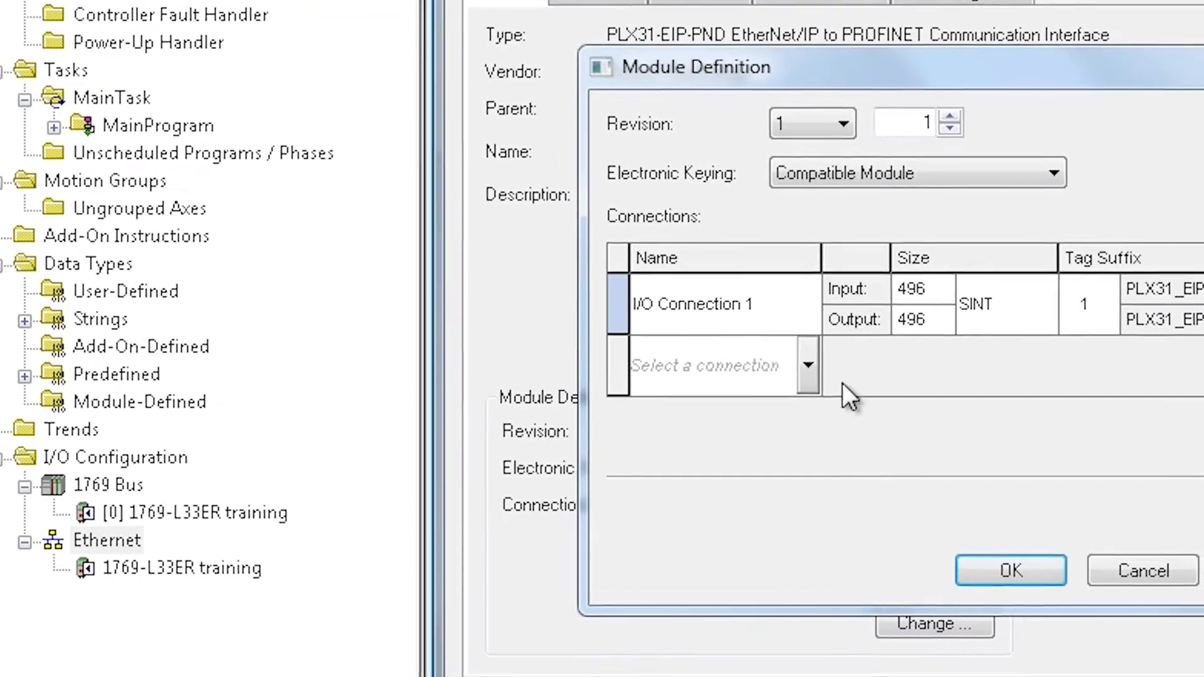
{"action": "left_click", "coordinate": [807, 365]}
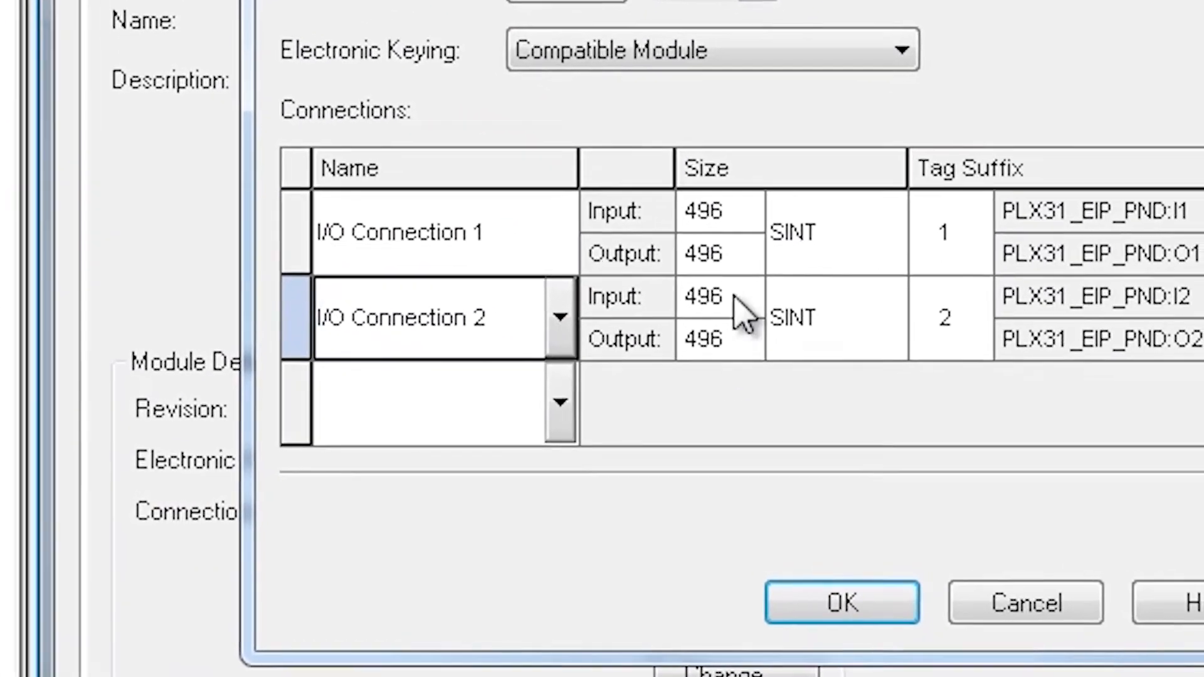